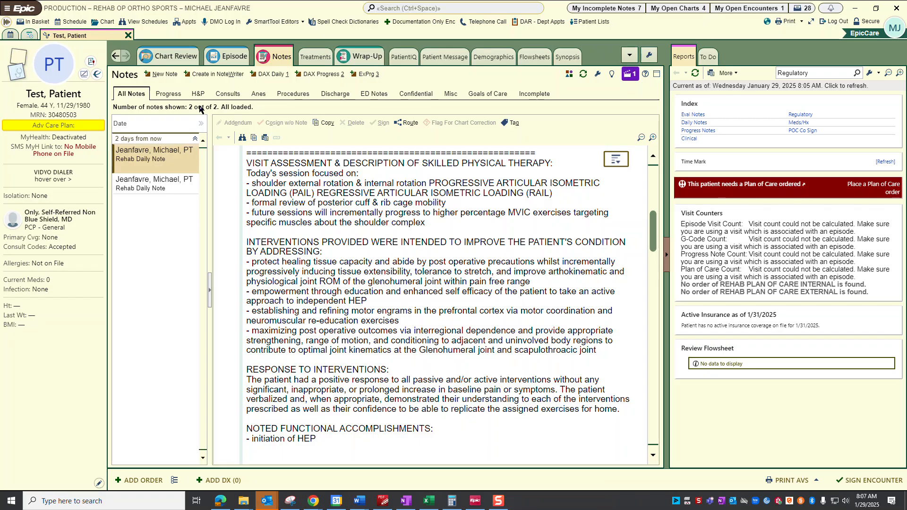
{"action": "mouse_move", "coordinate": [334, 111]}
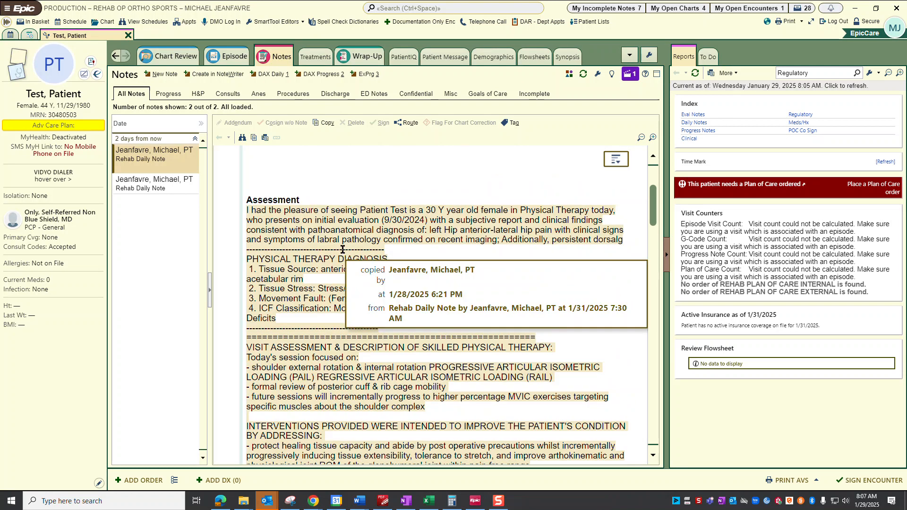
- Scroll up through the copied note to reach the top of the new daily note draft
{"action": "scroll", "scroll_direction": "up", "scroll_amount": 3}
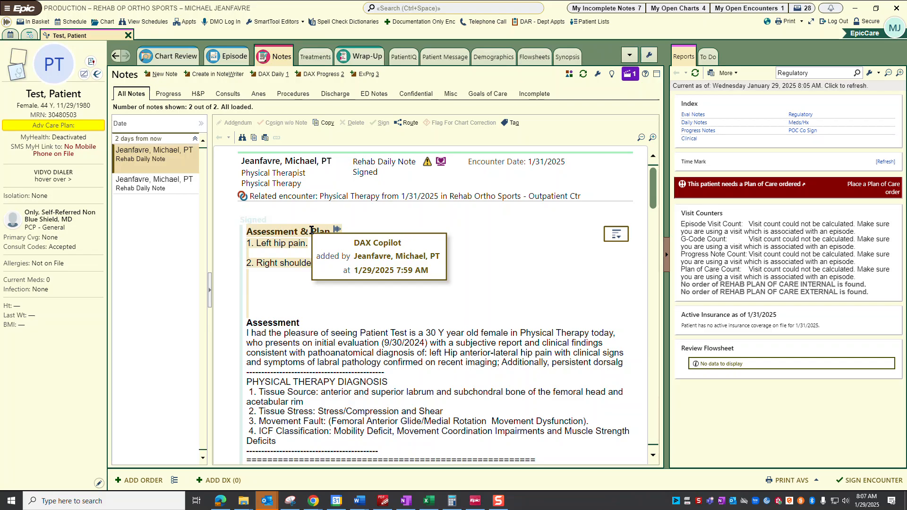
{"action": "mouse_move", "coordinate": [337, 225]}
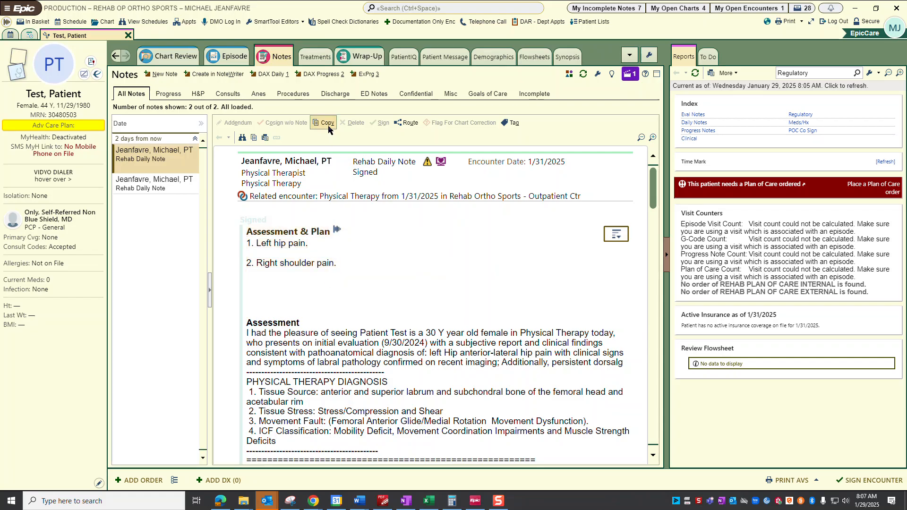
{"action": "mouse_move", "coordinate": [324, 122]}
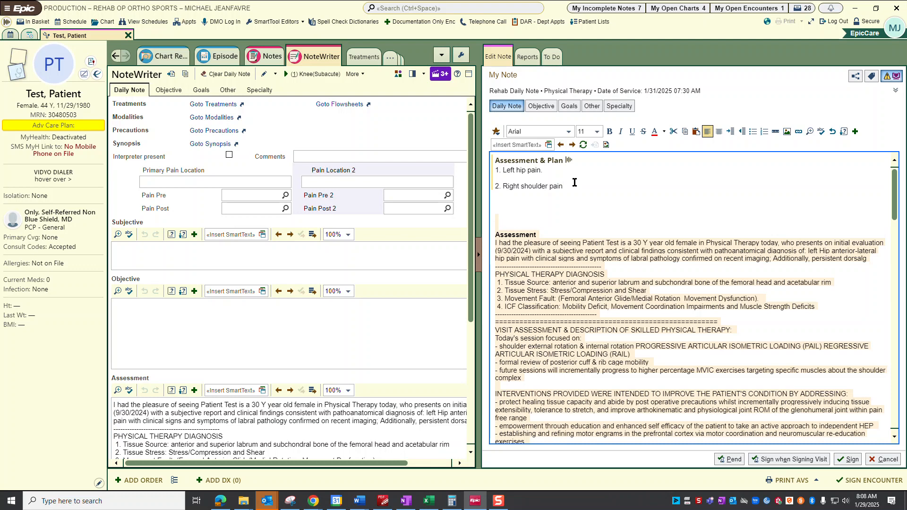
{"action": "mouse_move", "coordinate": [559, 170]}
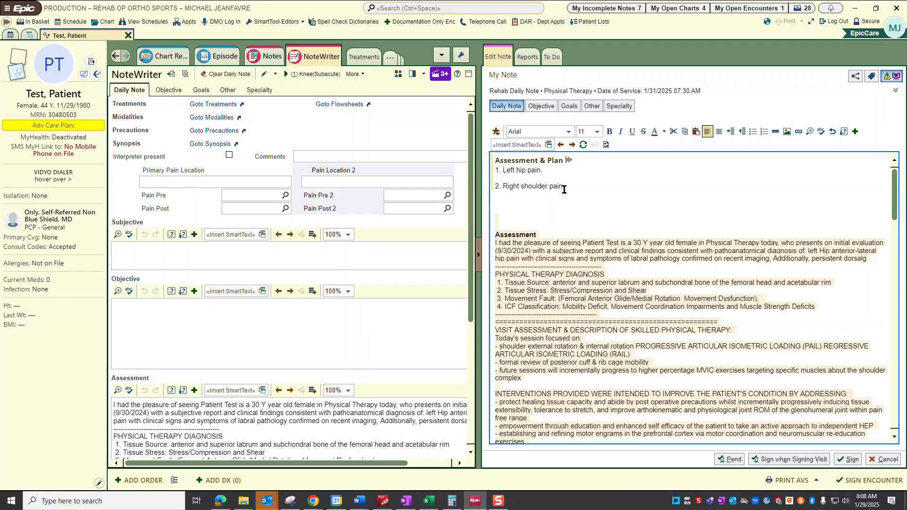
{"action": "mouse_move", "coordinate": [523, 203]}
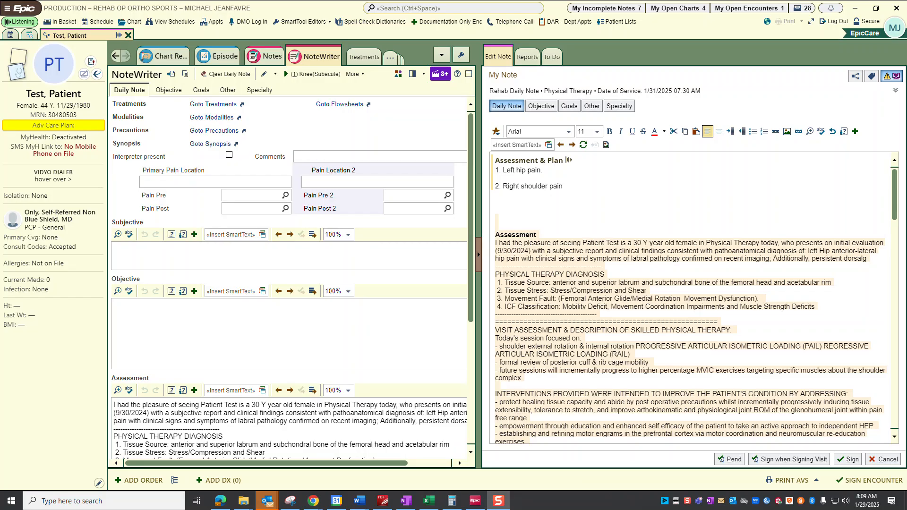
- Scroll down and back up through the carried-over assessment, interventions and response while dictating
{"action": "scroll", "scroll_direction": "down", "scroll_amount": 3}
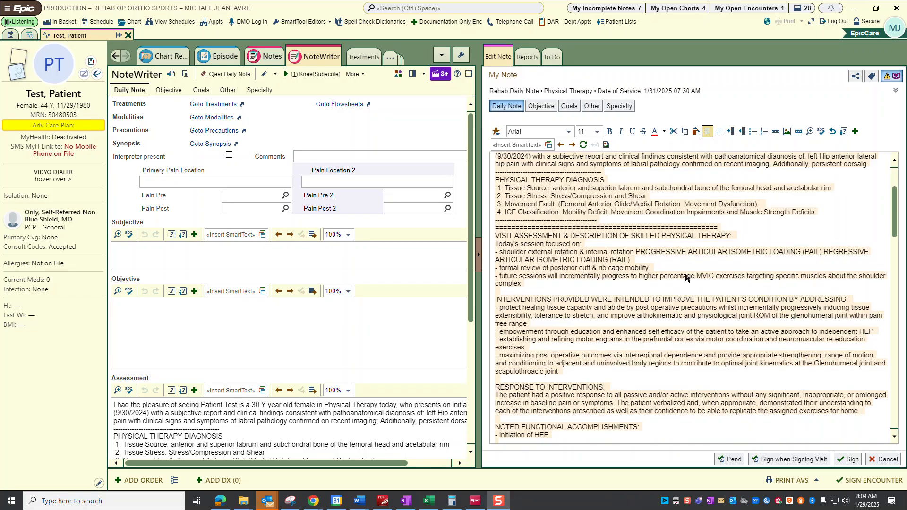
{"action": "scroll", "scroll_direction": "down", "scroll_amount": 3}
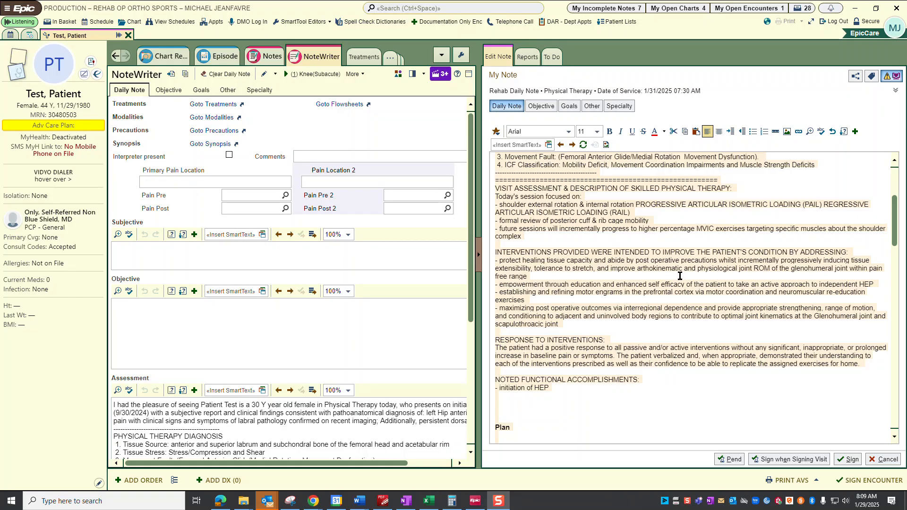
{"action": "scroll", "scroll_direction": "up", "scroll_amount": 3}
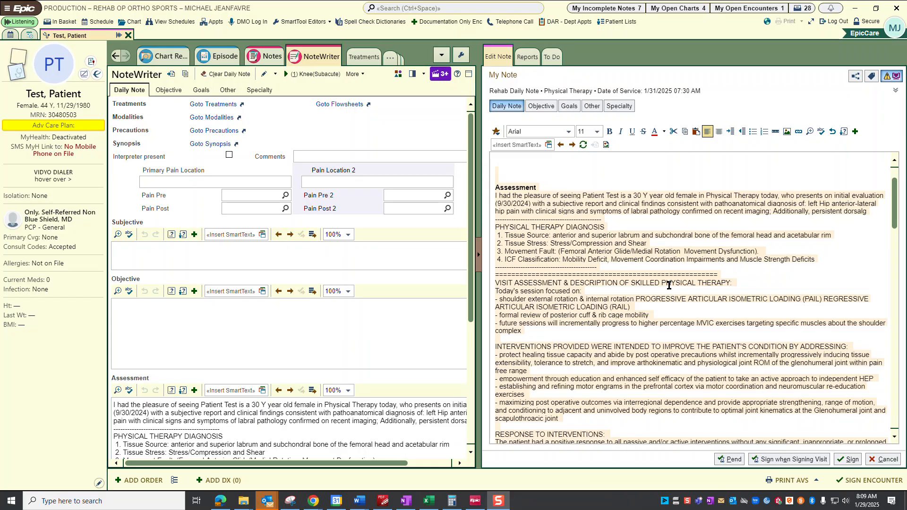
{"action": "mouse_move", "coordinate": [691, 263]}
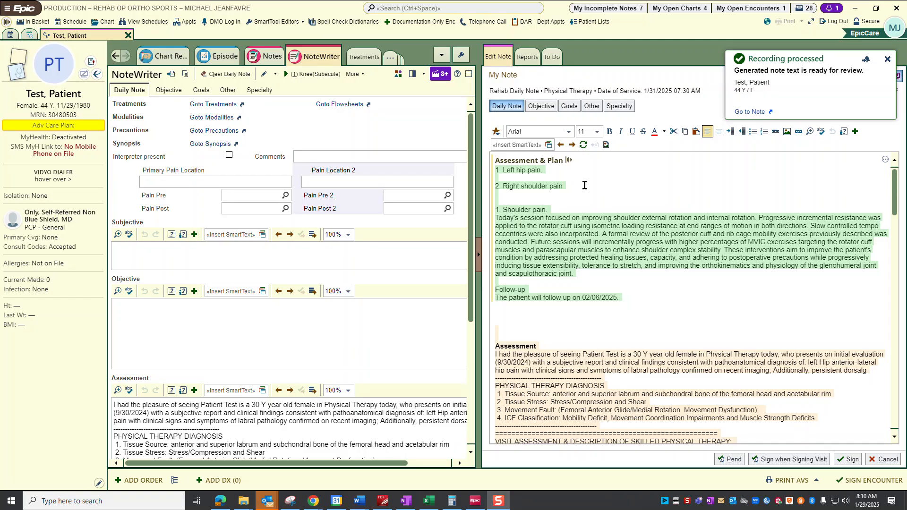
- Acknowledge the Recording processed notification so the green shoulder pain plan text appears
{"action": "left_click", "coordinate": [887, 58]}
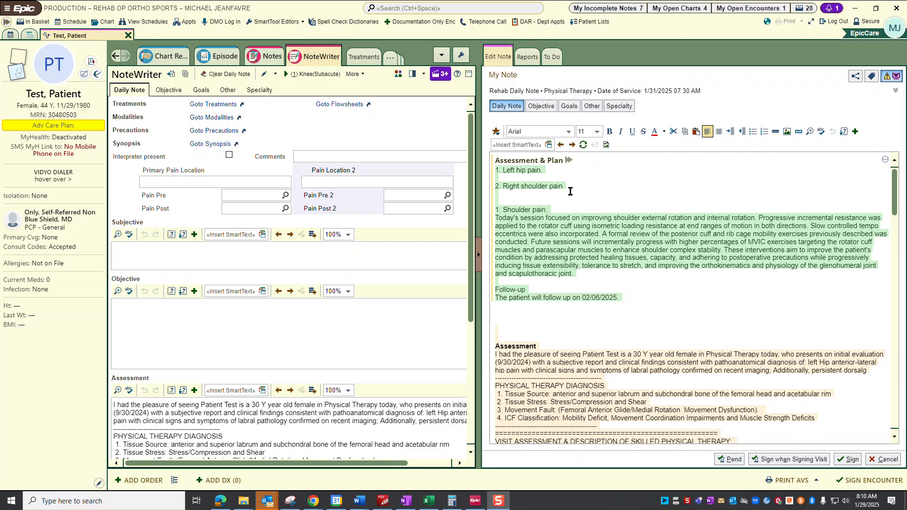
{"action": "mouse_move", "coordinate": [495, 170]}
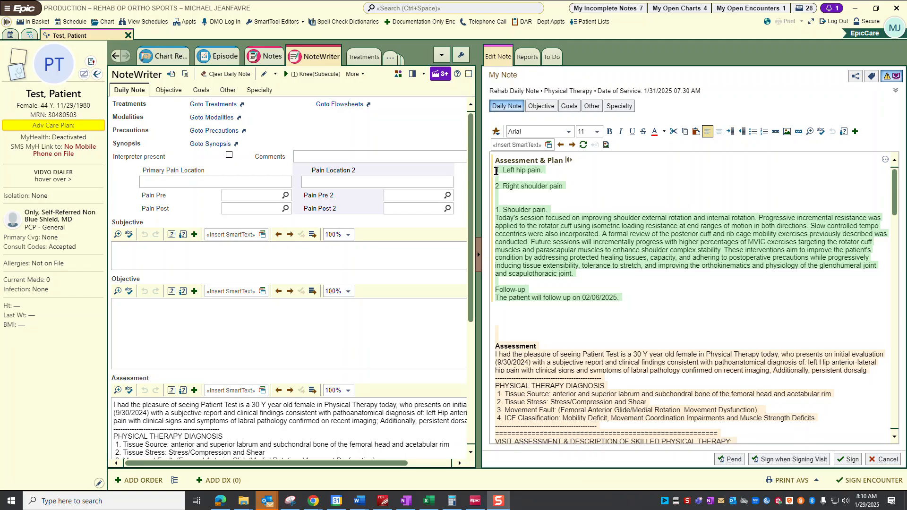
{"action": "mouse_move", "coordinate": [507, 196]}
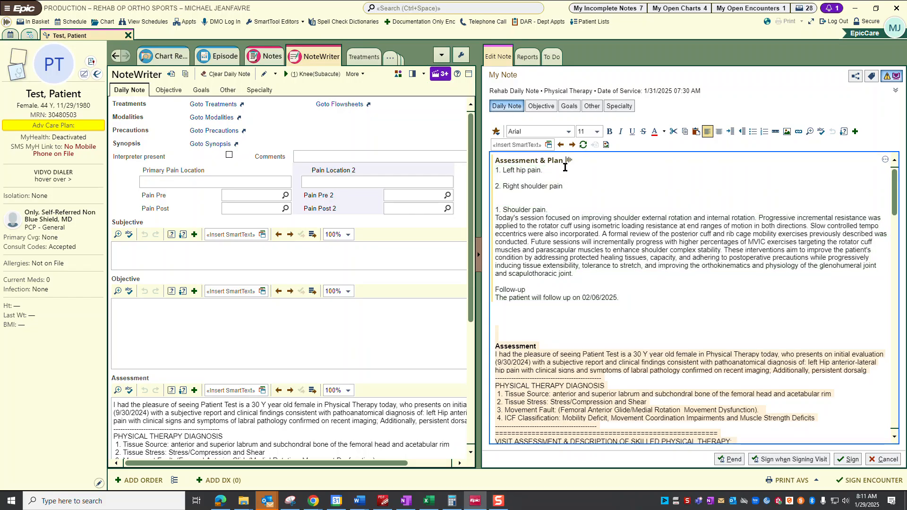
{"action": "key", "text": "Backspace"}
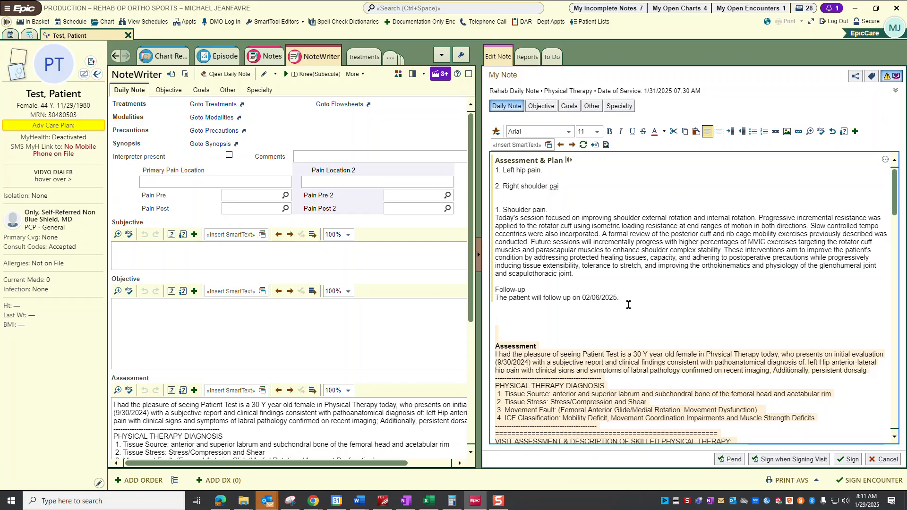
{"action": "mouse_move", "coordinate": [600, 269]}
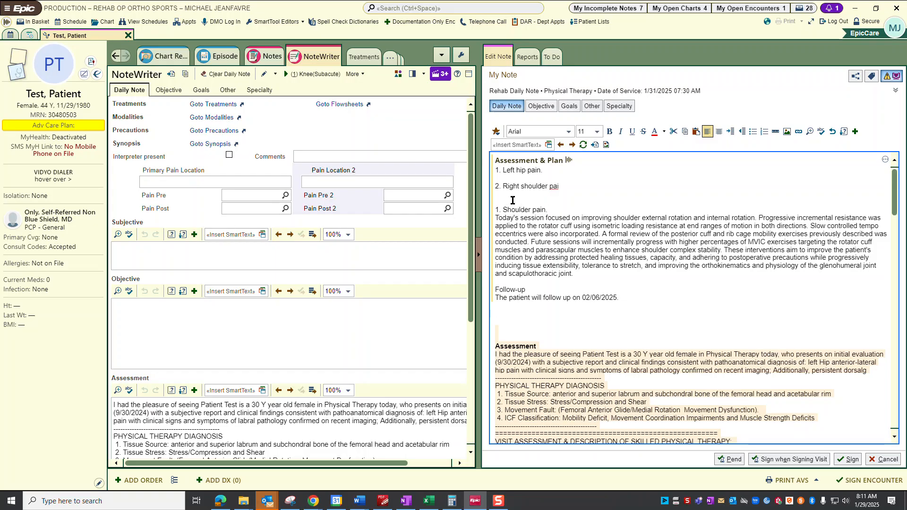
{"action": "mouse_move", "coordinate": [537, 195]}
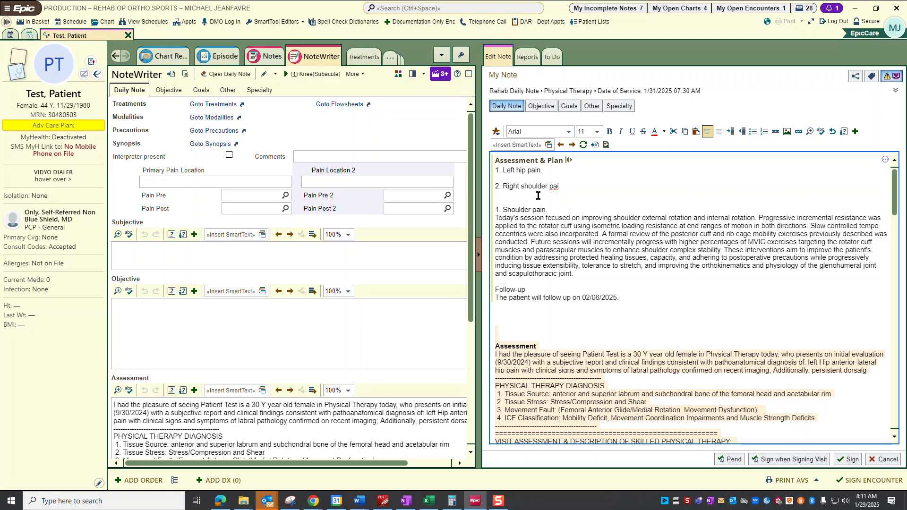
{"action": "mouse_move", "coordinate": [605, 246]}
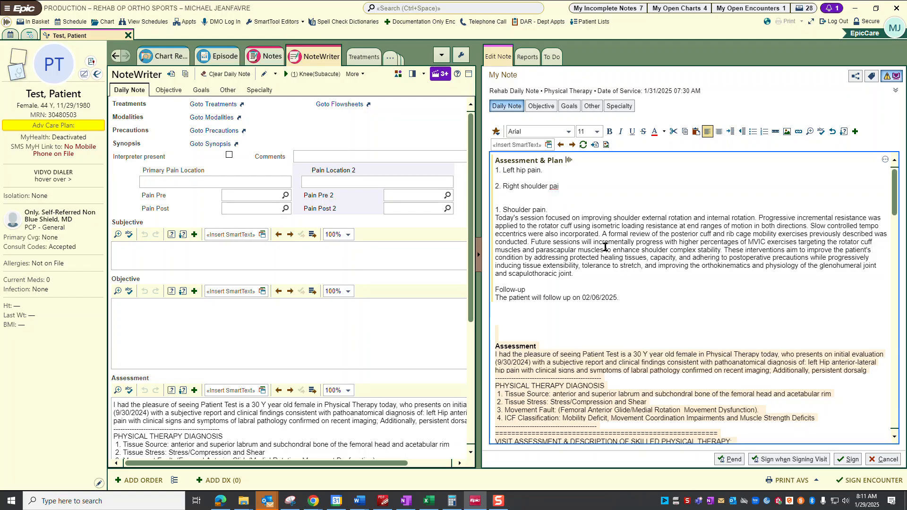
{"action": "mouse_move", "coordinate": [572, 255]}
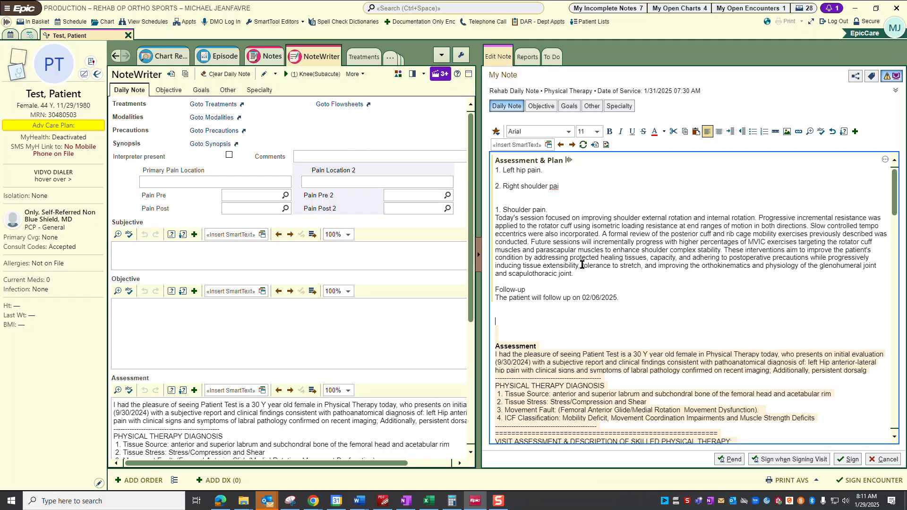
{"action": "mouse_move", "coordinate": [569, 190]}
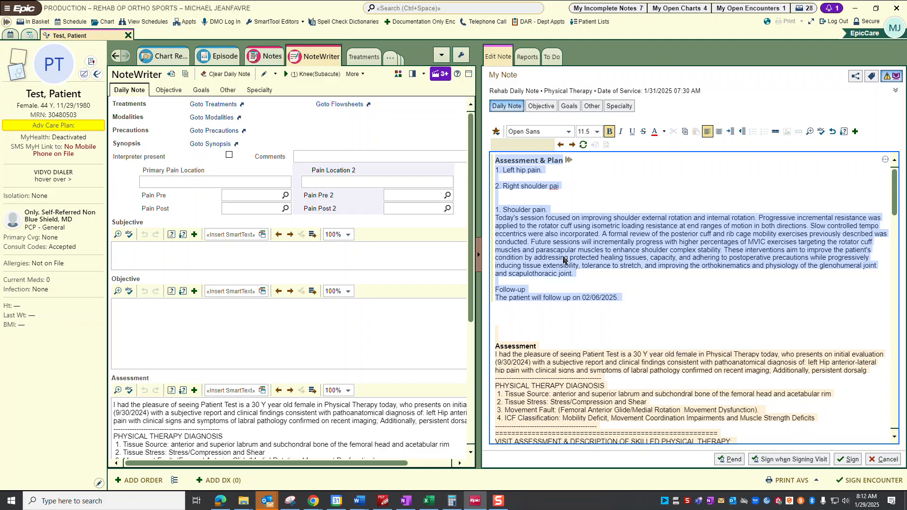
{"action": "mouse_move", "coordinate": [596, 245]}
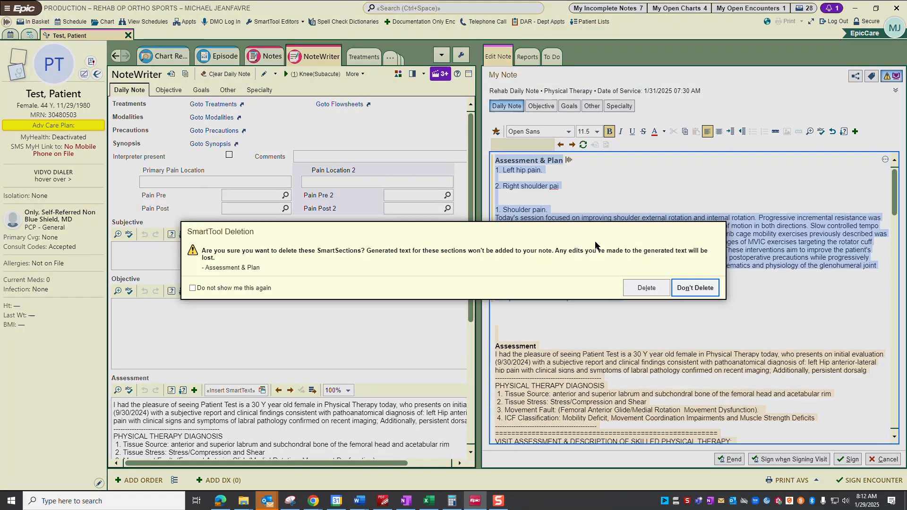
- Confirm Delete in the SmartTool Deletion dialog to remove the Assessment & Plan section
{"action": "left_click", "coordinate": [646, 288]}
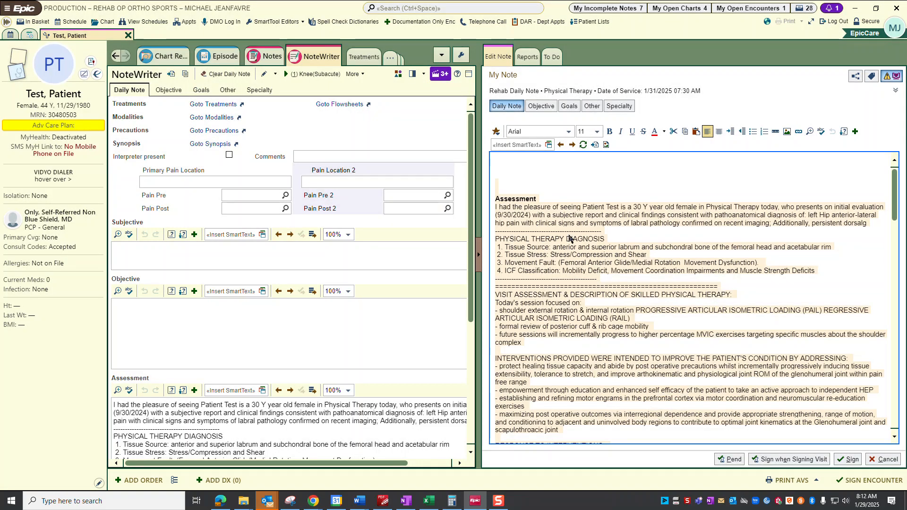
{"action": "type", "text": ".aps"}
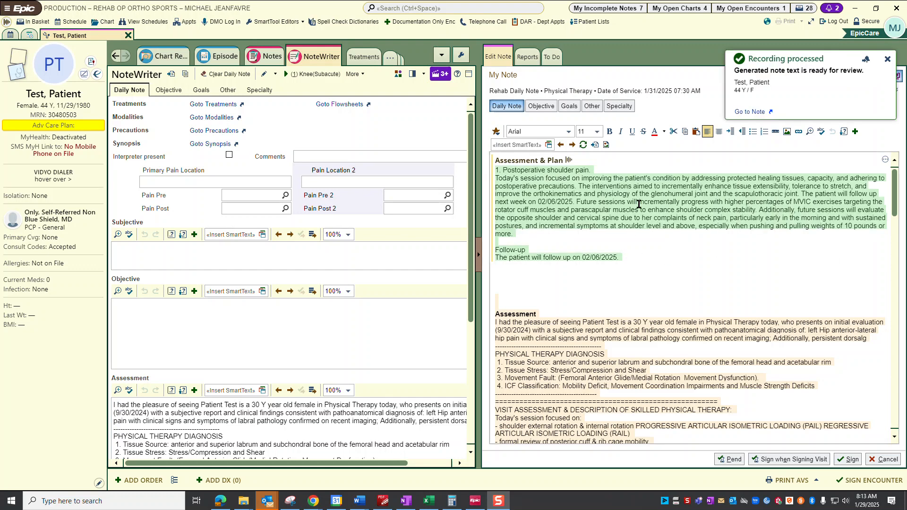
{"action": "mouse_move", "coordinate": [578, 184]}
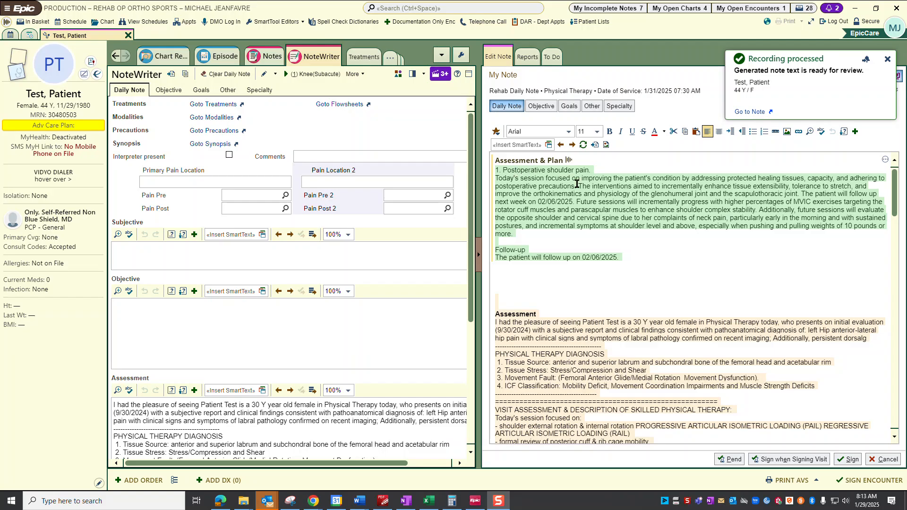
{"action": "mouse_move", "coordinate": [662, 230]}
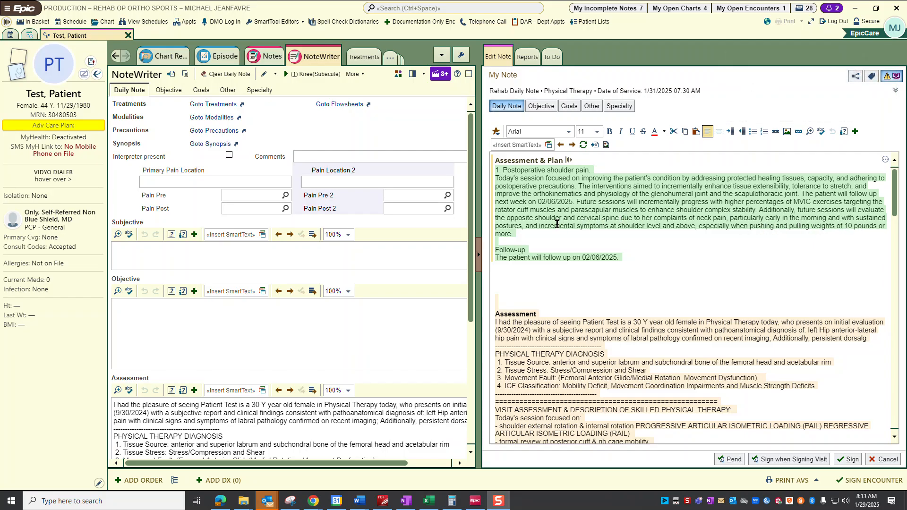
{"action": "mouse_move", "coordinate": [688, 255]}
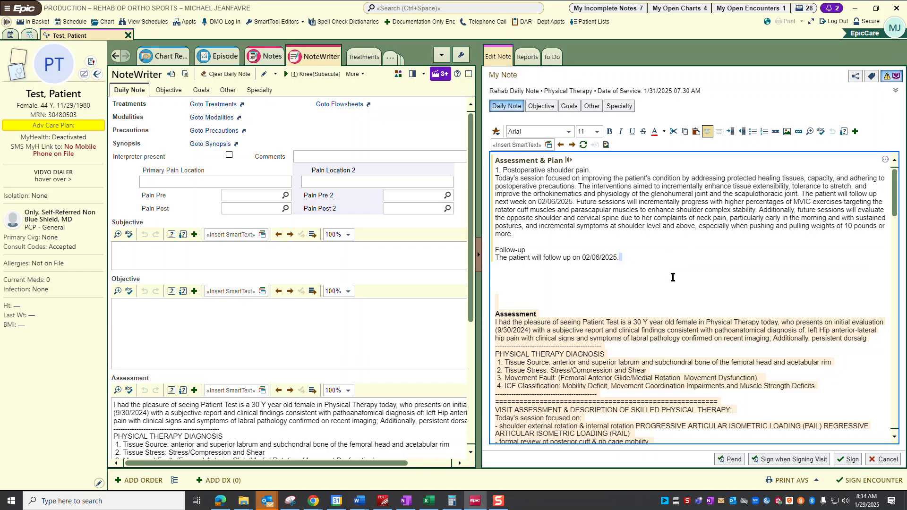
{"action": "mouse_move", "coordinate": [543, 276]}
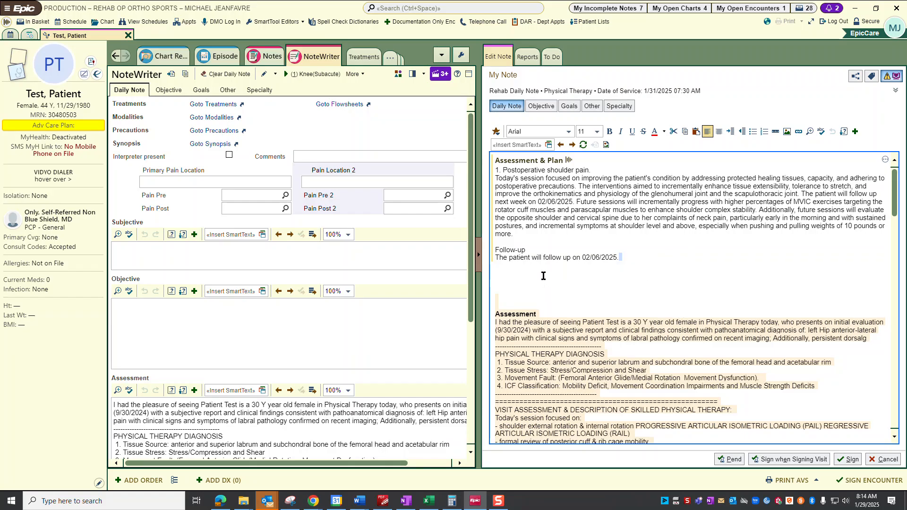